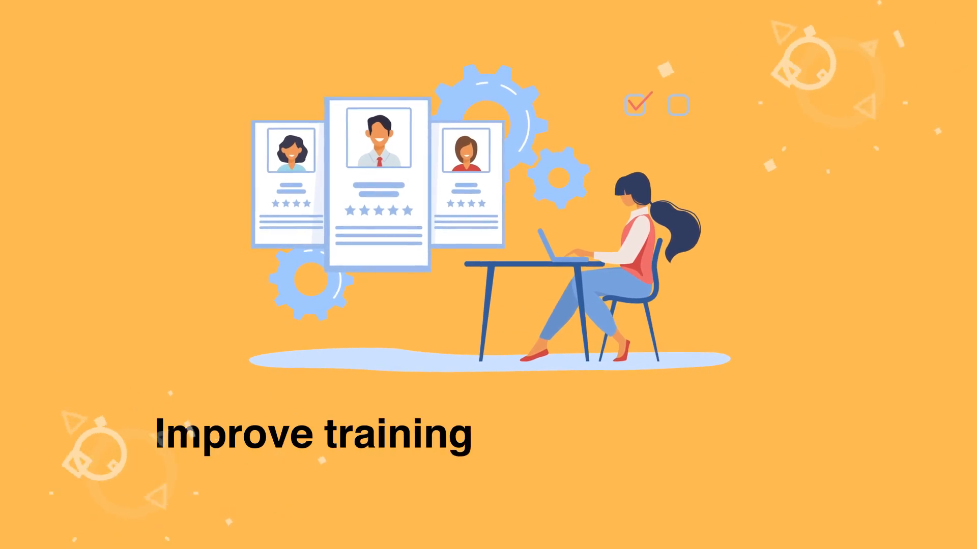
pyautogui.write('and development opportunities for teac')
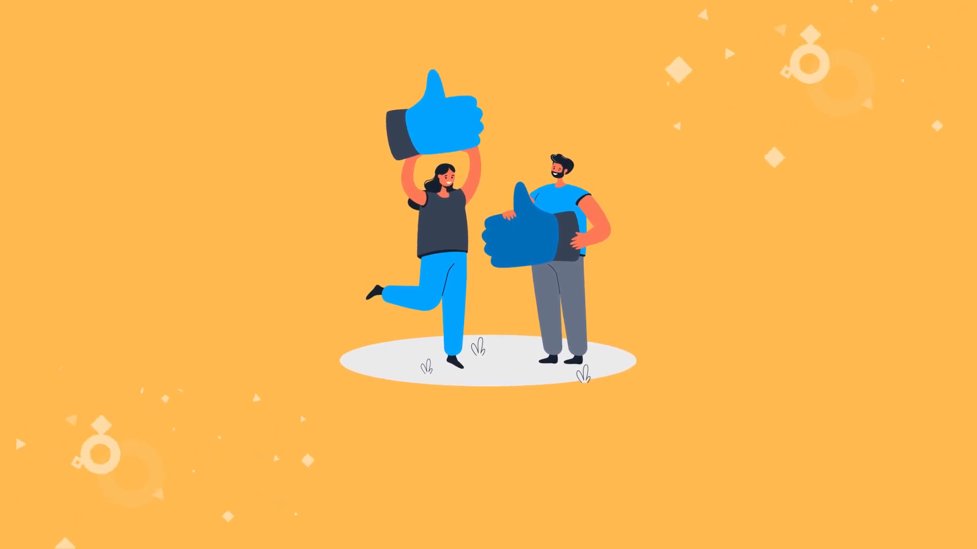
pyautogui.write('Supporting teachers in t')
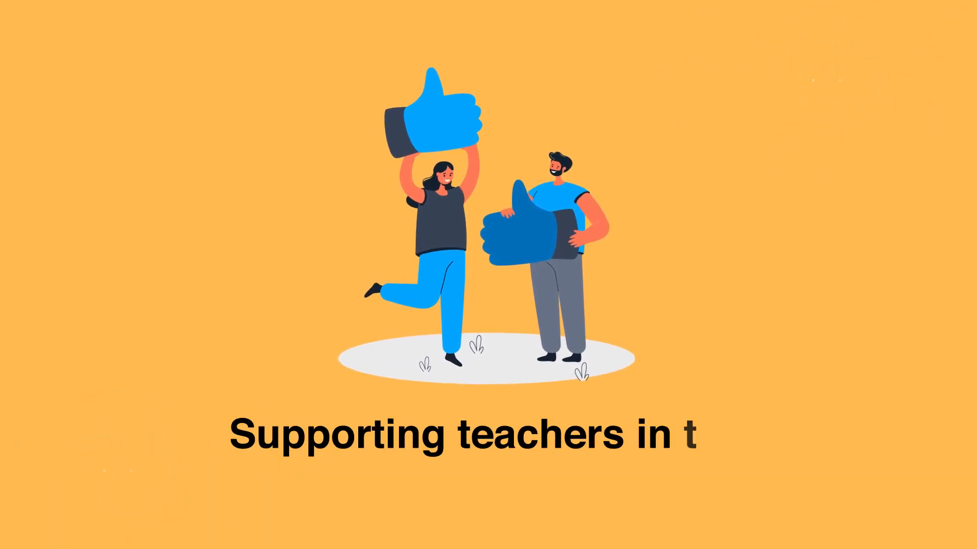